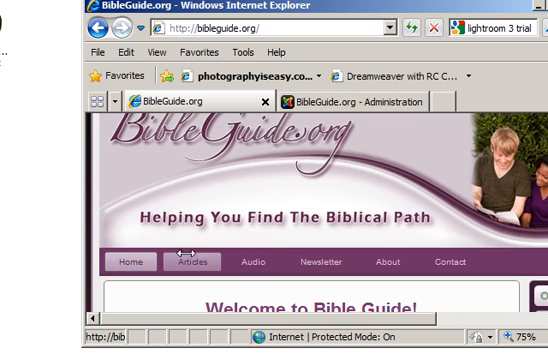
Go from Articles into the Church and Idols categories and read through the full-length article
left_click(188, 264)
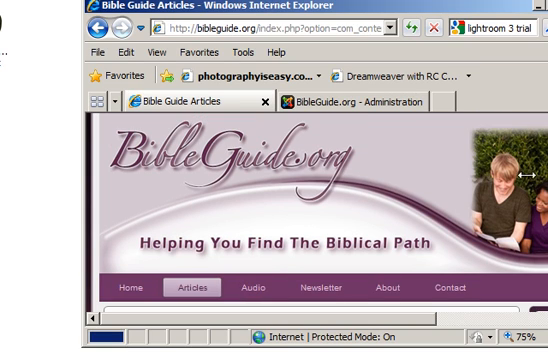
left_click(184, 288)
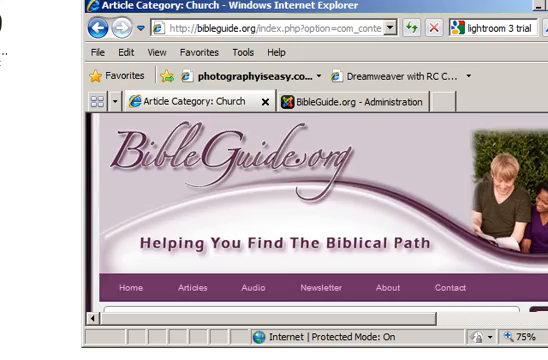
scroll("down", 3)
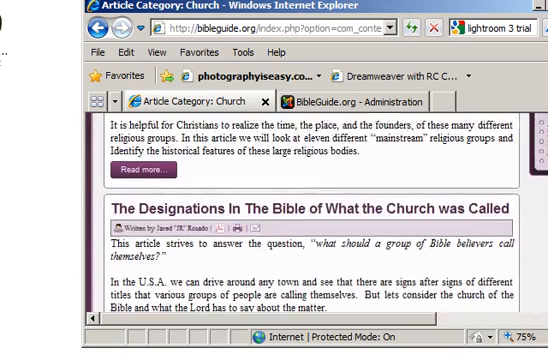
scroll("up", 3)
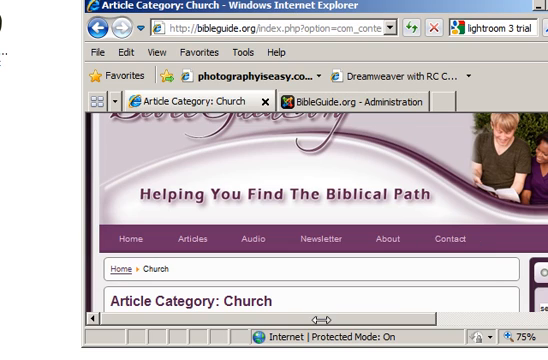
scroll("right", 3)
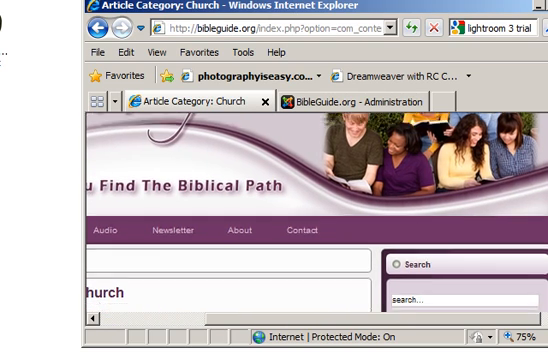
scroll("down", 3)
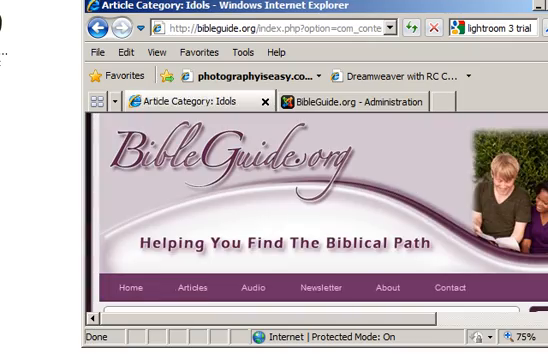
scroll("down", 3)
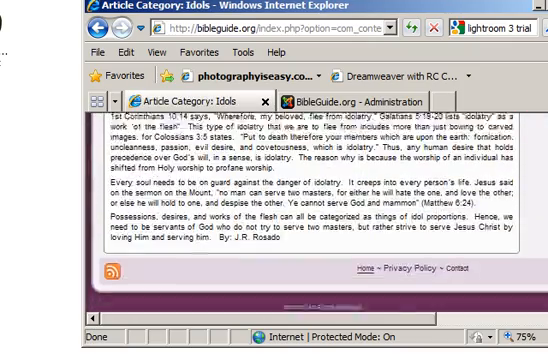
scroll("up", 3)
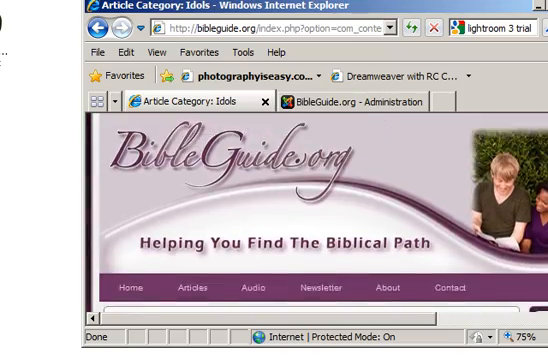
scroll("down", 3)
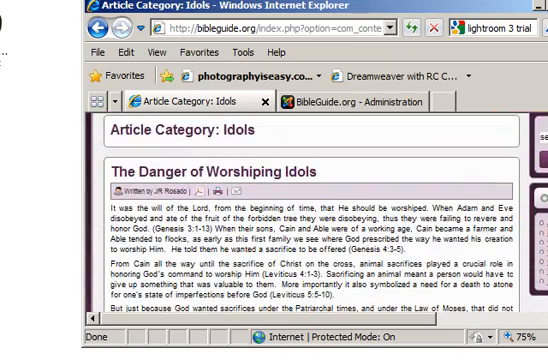
scroll("down", 3)
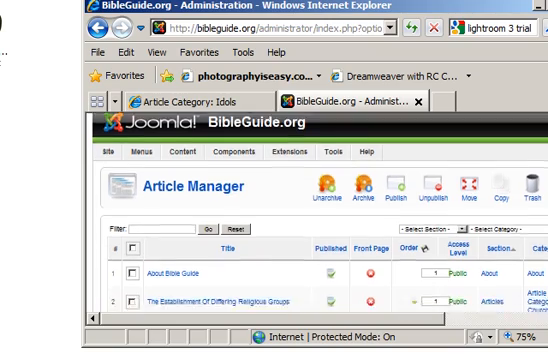
Scroll the Article Manager list to locate The Danger of Worshiping Idols
scroll("down", 3)
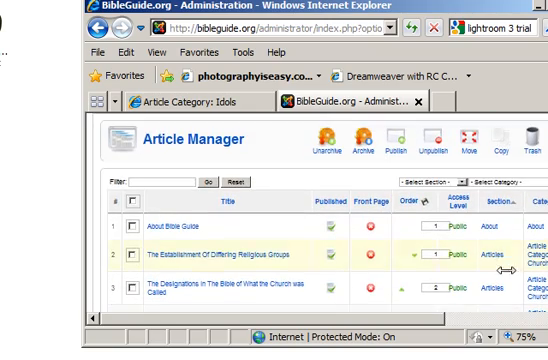
scroll("right", 3)
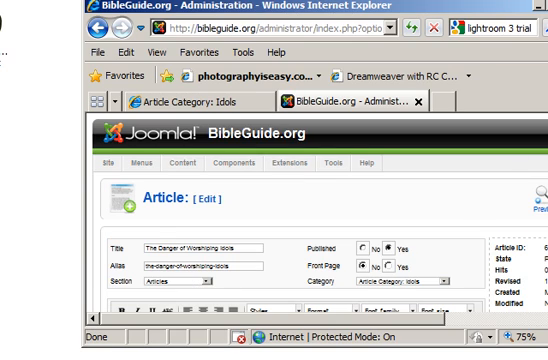
scroll("down", 3)
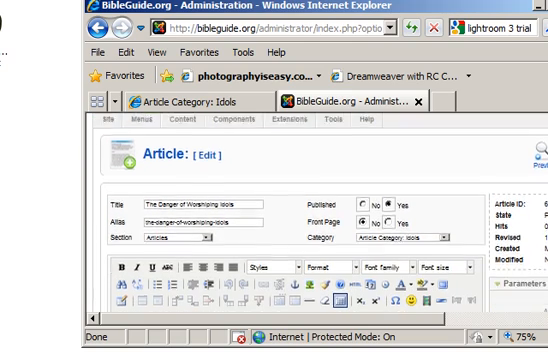
scroll("down", 3)
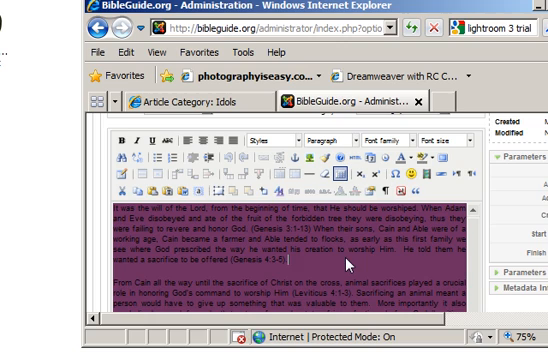
mouse_move(358, 310)
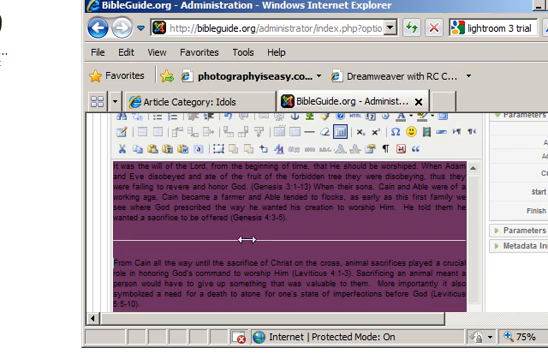
Scroll the editor to the end of the first paragraph where the Read more break goes
scroll("down", 3)
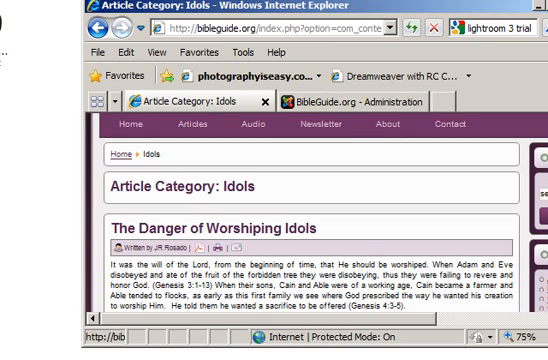
Scroll the refreshed Idols category page to check how the article now displays
scroll("down", 3)
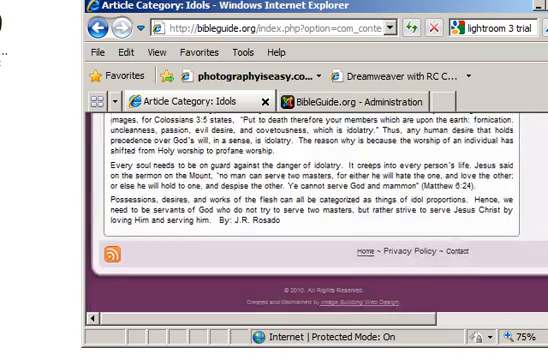
scroll("up", 3)
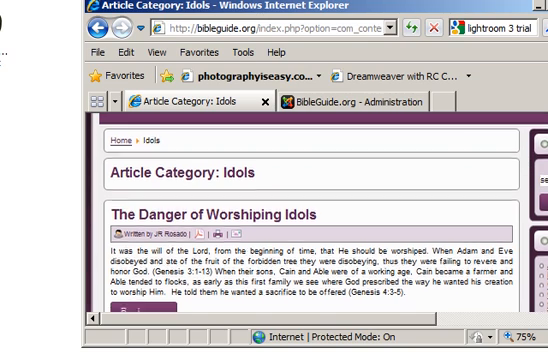
scroll("down", 3)
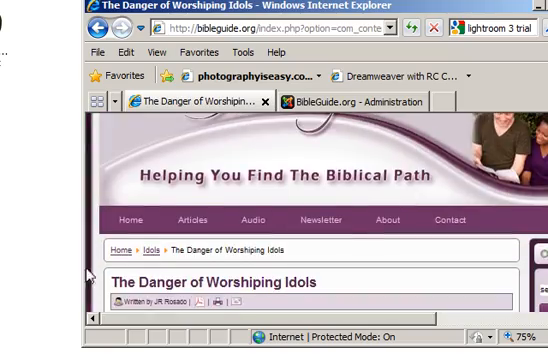
mouse_move(188, 304)
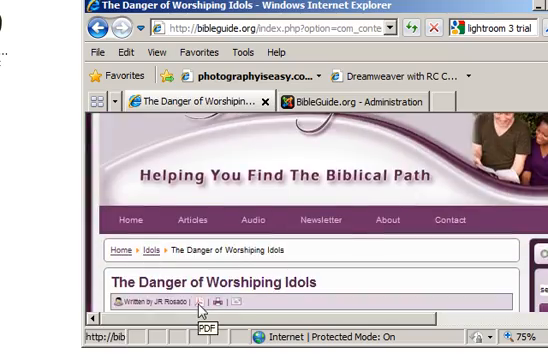
mouse_move(222, 304)
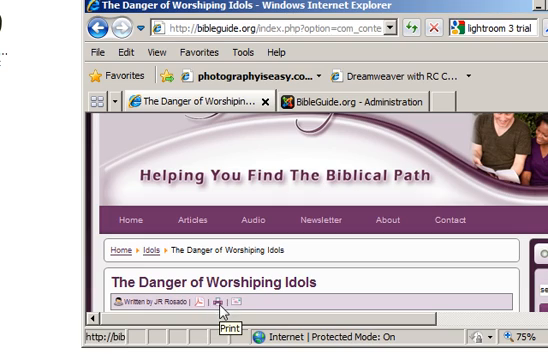